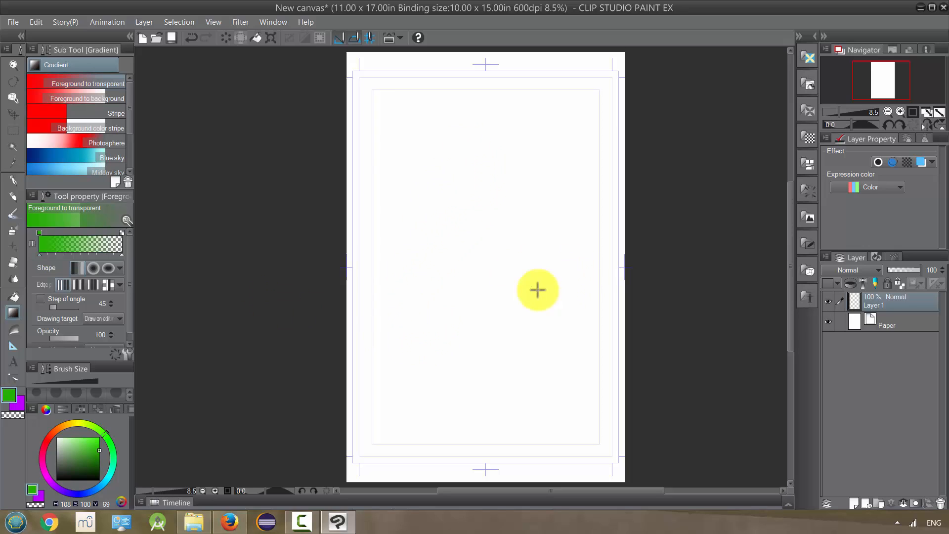
{"action": "mouse_move", "coordinate": [524, 126]}
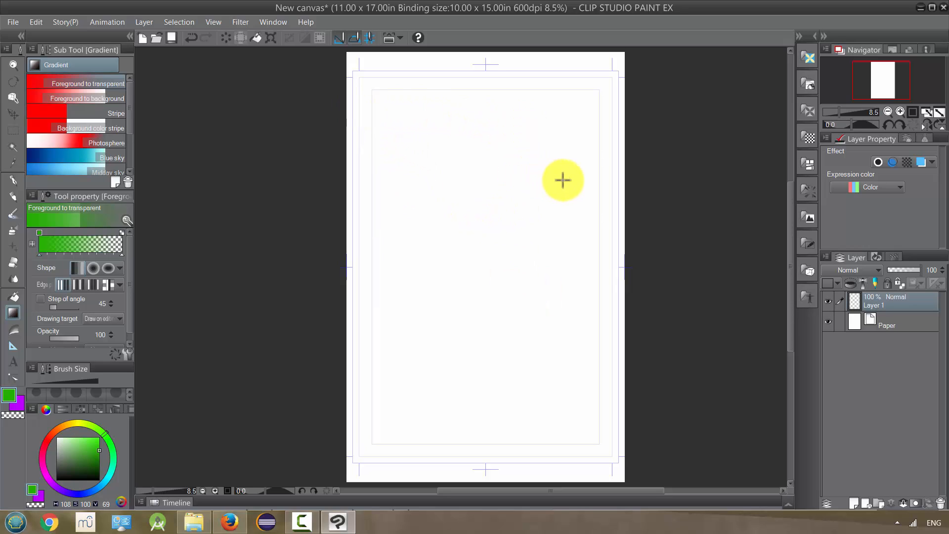
{"action": "mouse_move", "coordinate": [565, 163]}
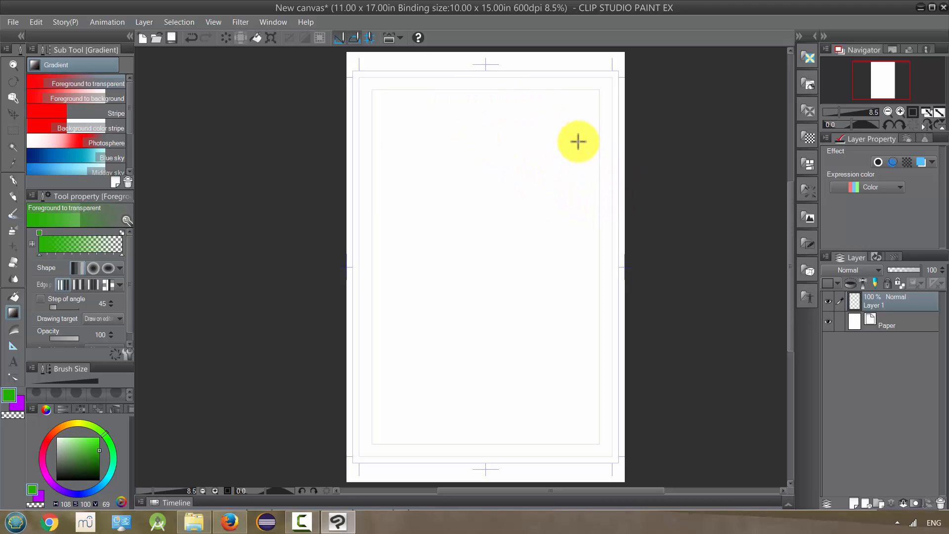
{"action": "mouse_move", "coordinate": [503, 225]}
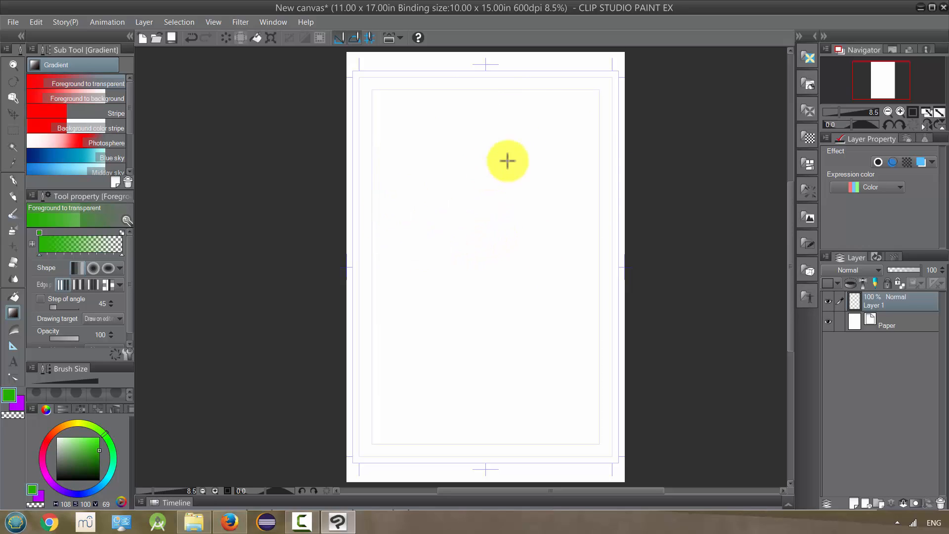
{"action": "mouse_move", "coordinate": [501, 282]}
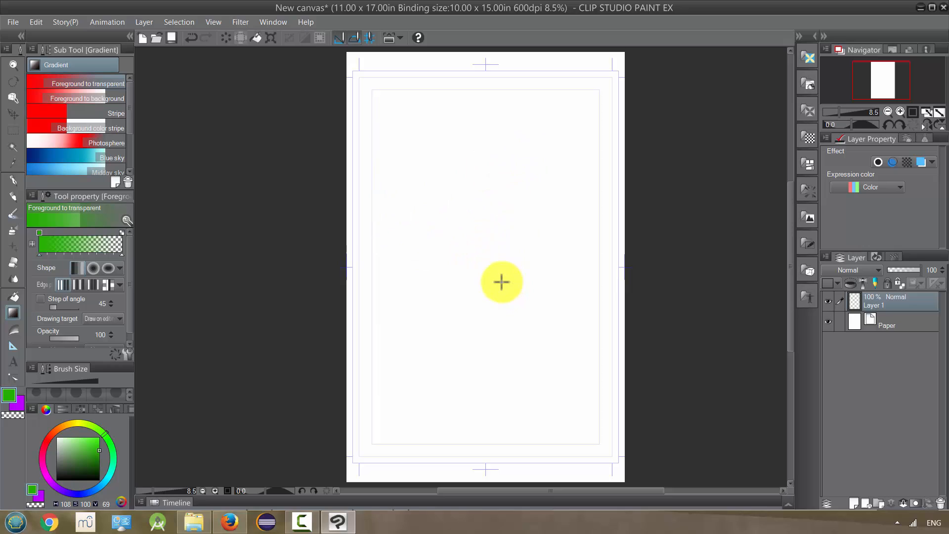
{"action": "mouse_move", "coordinate": [490, 274]}
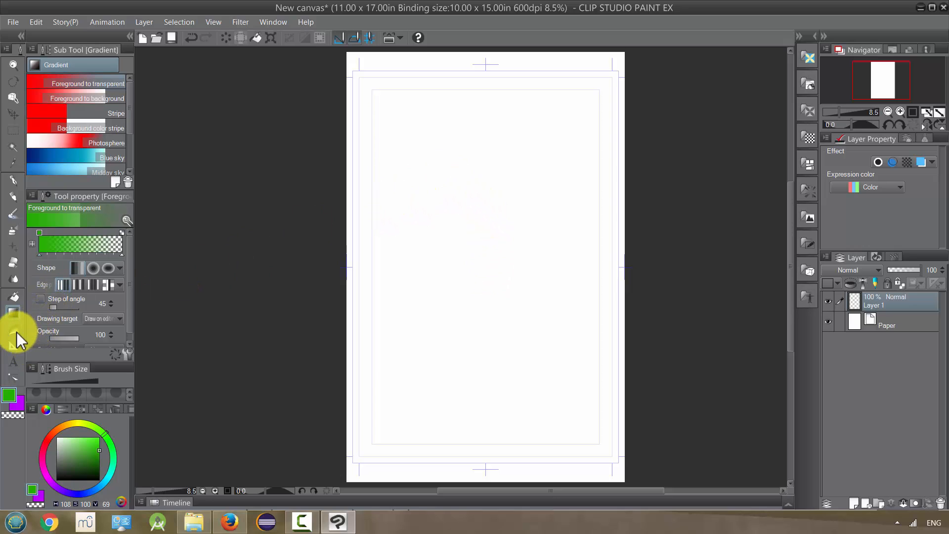
Select the Ruler tool and choose the Perspective ruler sub tool
{"action": "left_click", "coordinate": [13, 345]}
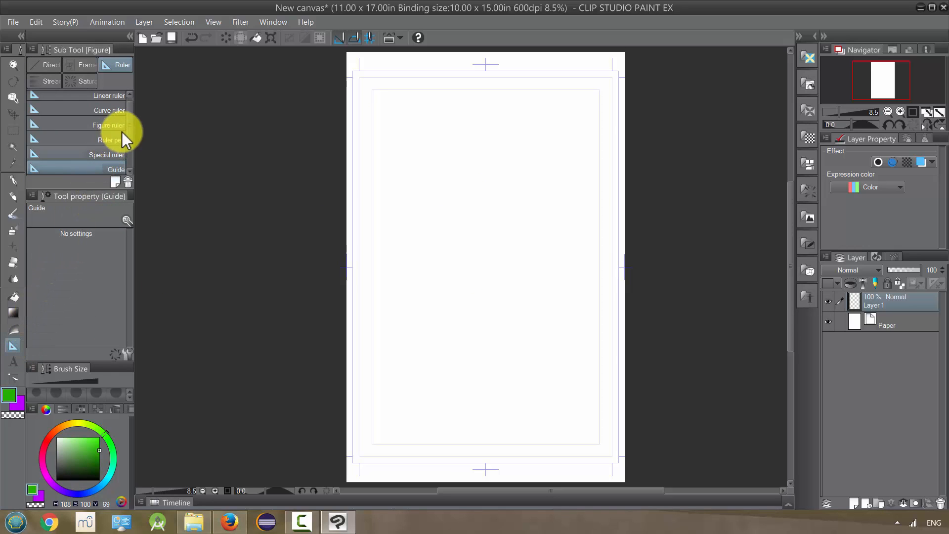
{"action": "left_click", "coordinate": [99, 154]}
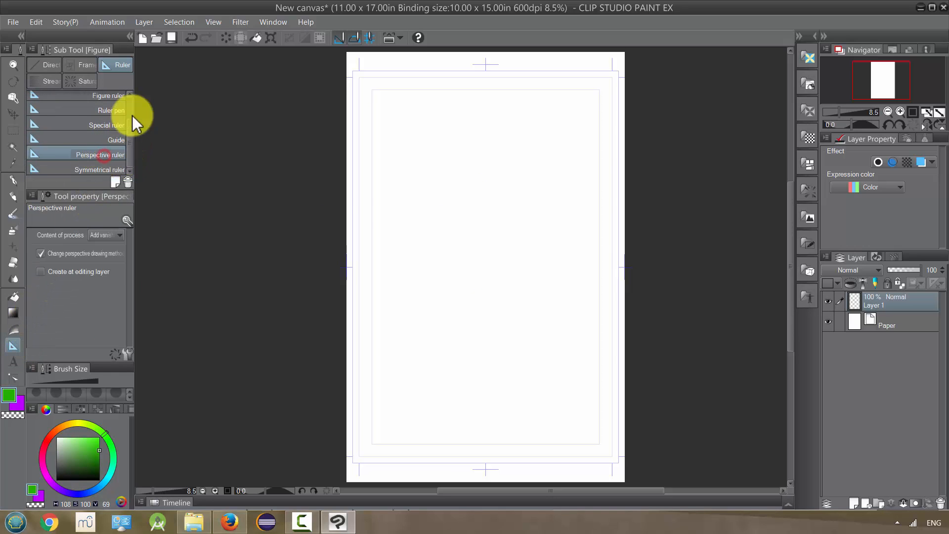
{"action": "mouse_move", "coordinate": [679, 243]}
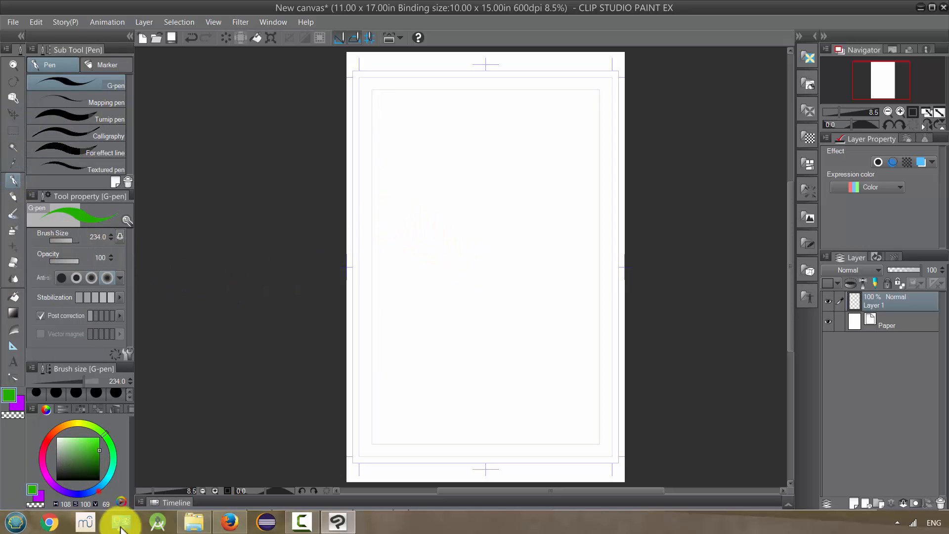
Sketch a rough black box with front, top and right faces in the upper-left of the page
{"action": "left_click", "coordinate": [399, 257]}
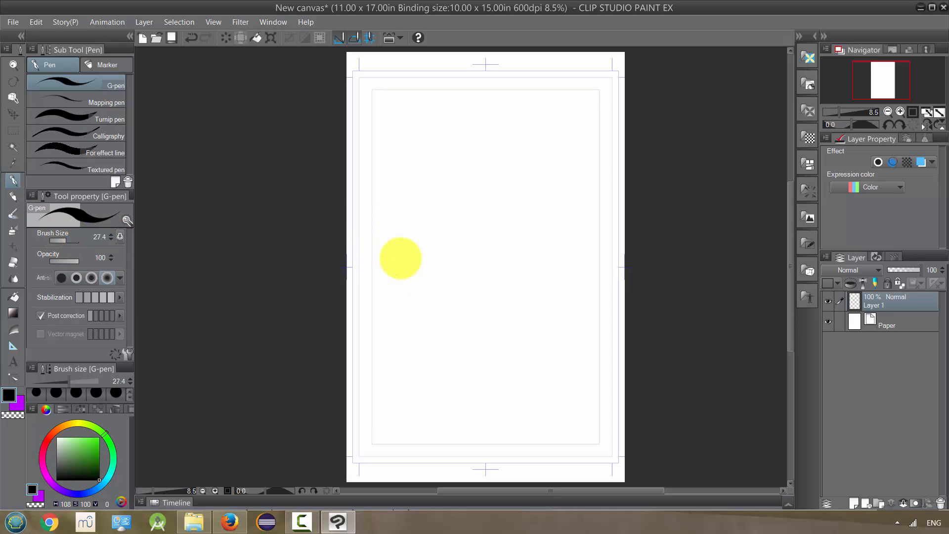
{"action": "left_click_drag", "start_coordinate": [399, 258], "coordinate": [382, 210]}
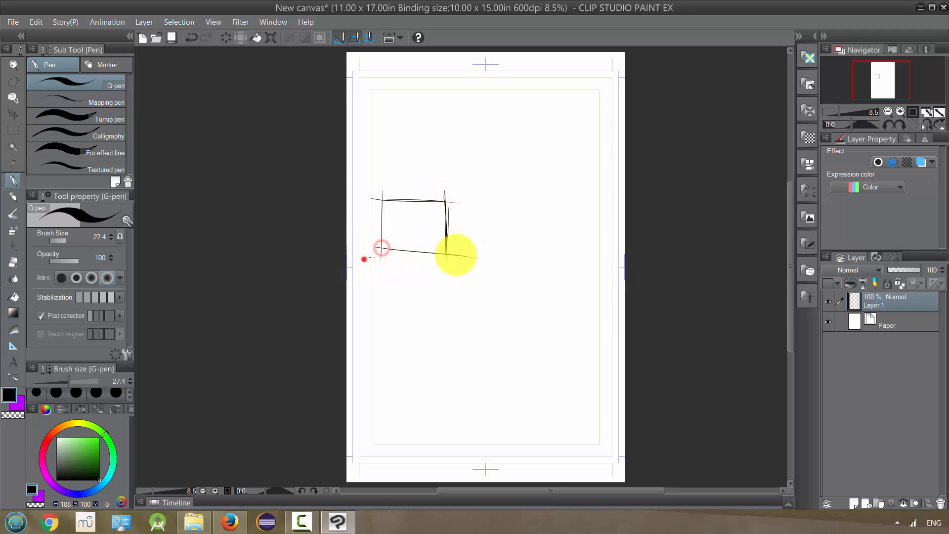
{"action": "left_click_drag", "start_coordinate": [362, 258], "coordinate": [475, 254]}
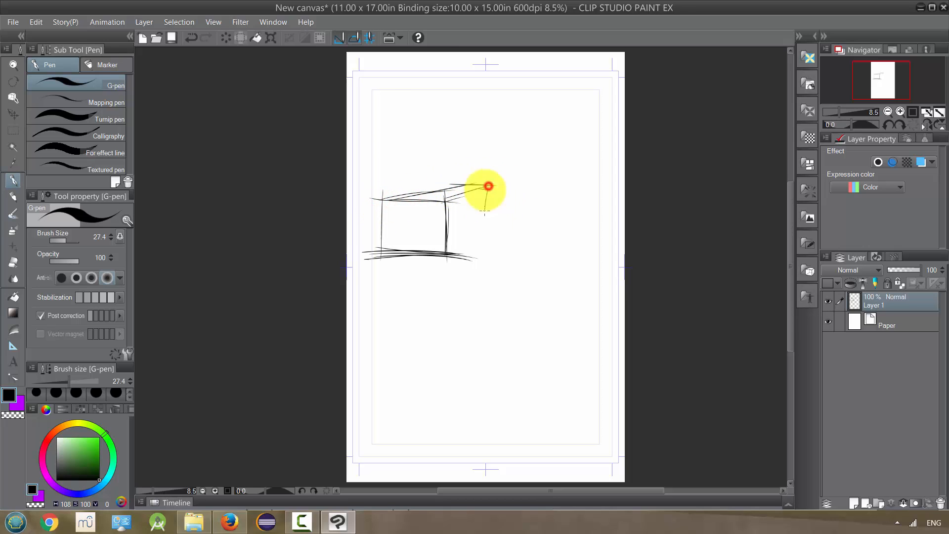
{"action": "left_click_drag", "start_coordinate": [487, 186], "coordinate": [446, 255]}
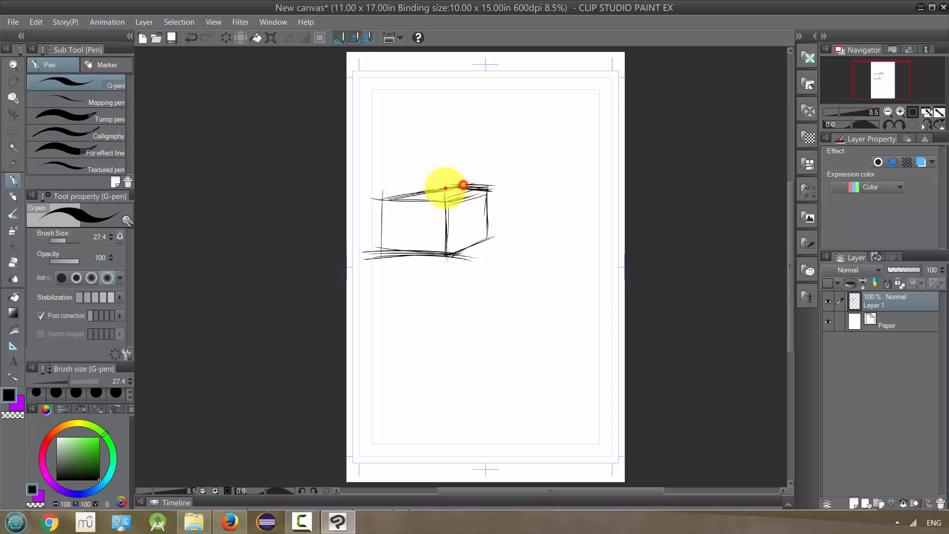
{"action": "left_click_drag", "start_coordinate": [445, 187], "coordinate": [484, 188]}
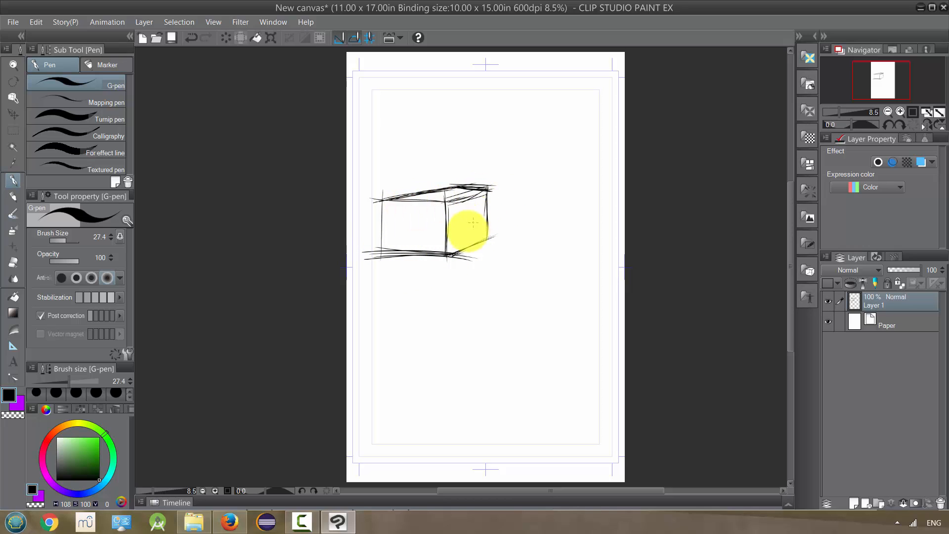
{"action": "mouse_move", "coordinate": [174, 268]}
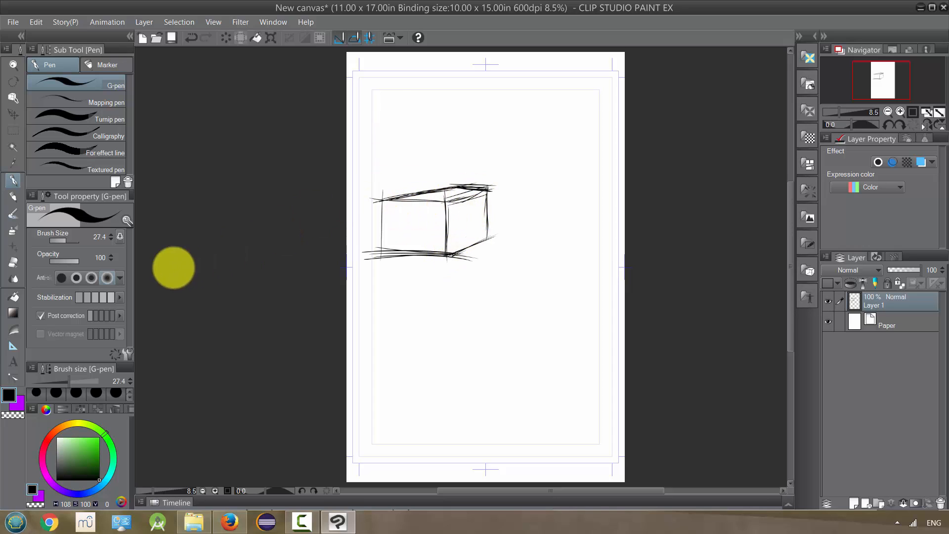
{"action": "mouse_move", "coordinate": [577, 314]}
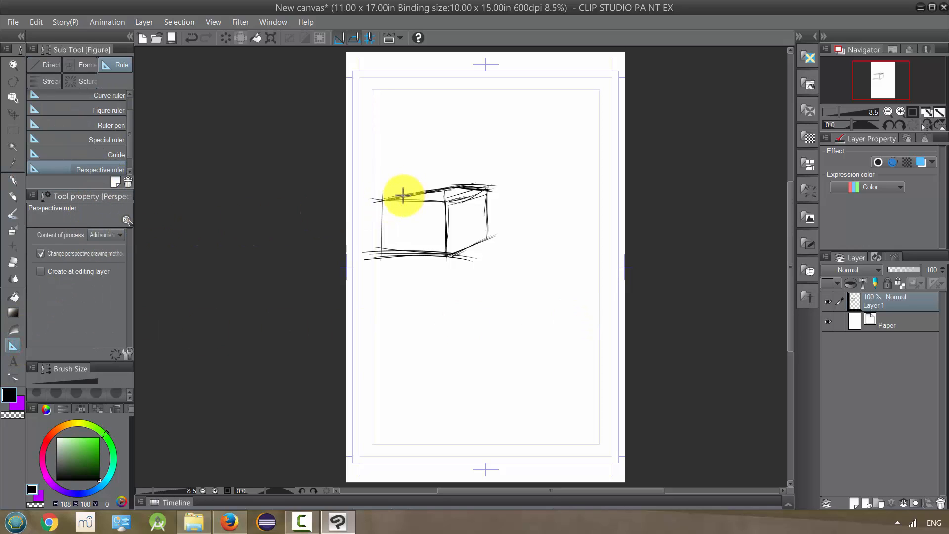
Drag perspective guide lines along two of the box's top edges to set a vanishing point on the right
{"action": "left_click_drag", "start_coordinate": [403, 194], "coordinate": [464, 183]}
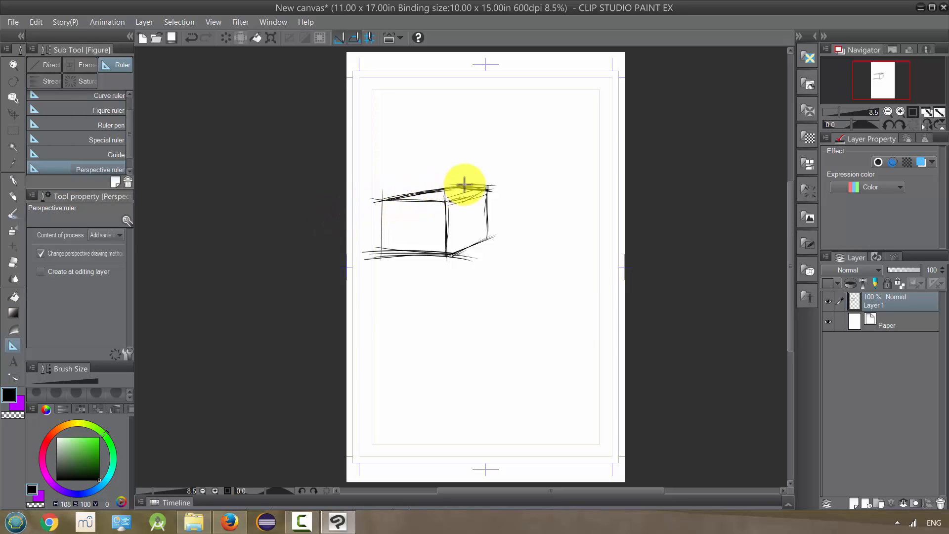
{"action": "left_click_drag", "start_coordinate": [465, 183], "coordinate": [501, 182]}
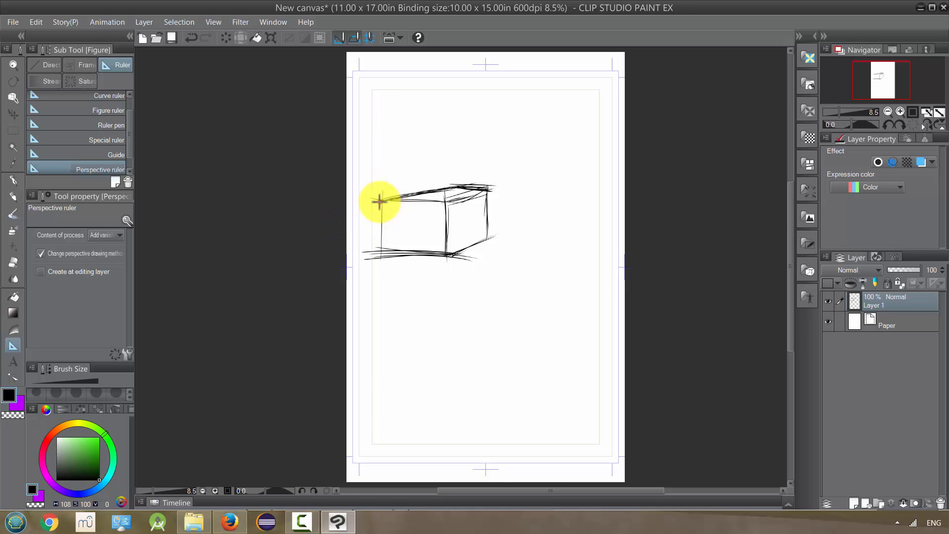
{"action": "left_click_drag", "start_coordinate": [380, 199], "coordinate": [413, 182]}
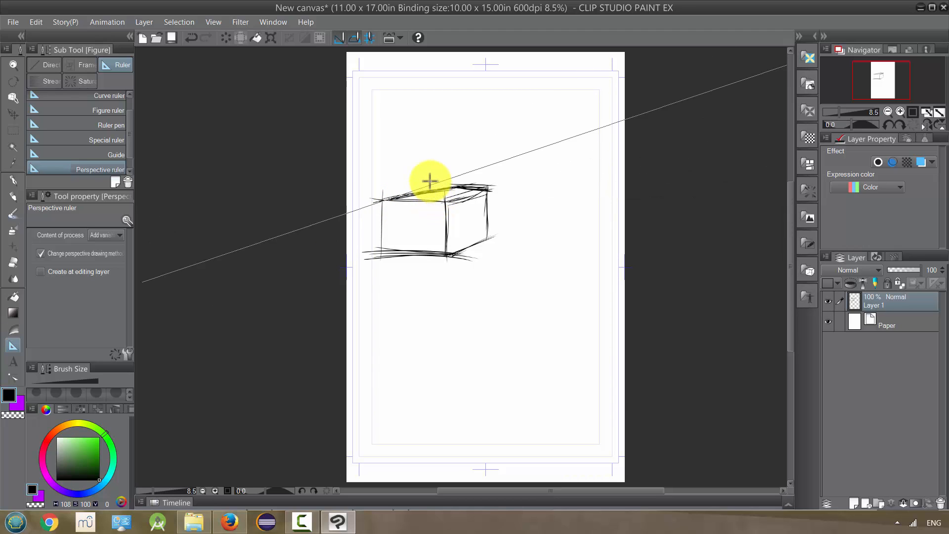
{"action": "left_click_drag", "start_coordinate": [430, 180], "coordinate": [445, 198]}
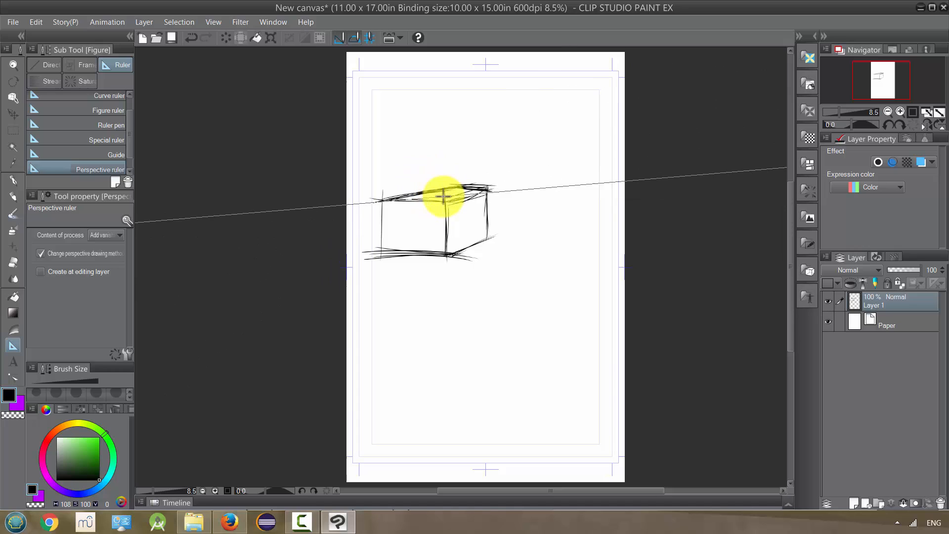
{"action": "left_click_drag", "start_coordinate": [445, 197], "coordinate": [445, 188]}
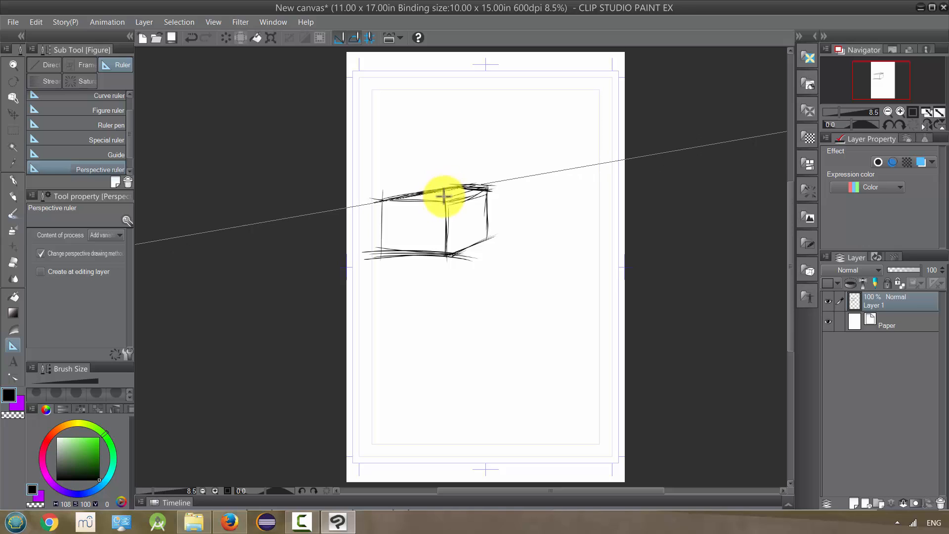
{"action": "left_click_drag", "start_coordinate": [445, 196], "coordinate": [493, 193]}
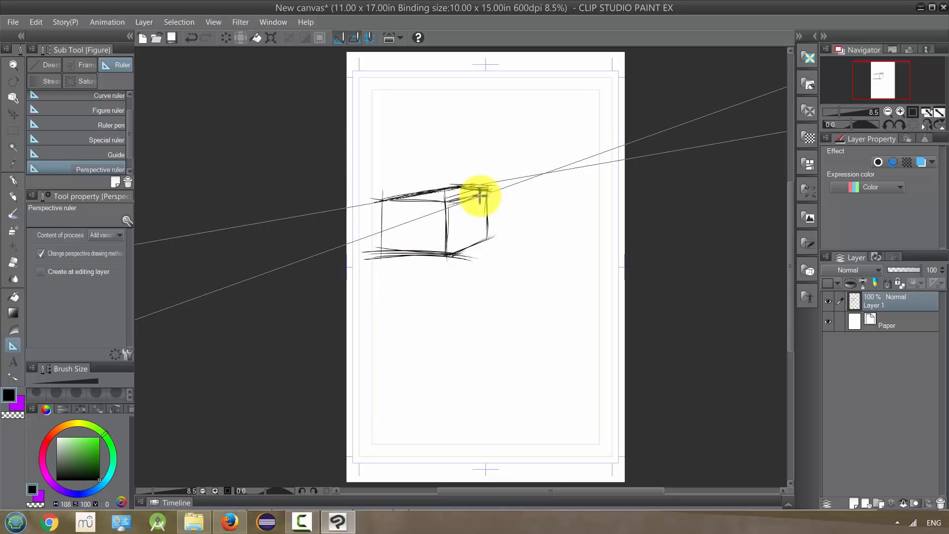
{"action": "left_click_drag", "start_coordinate": [479, 197], "coordinate": [454, 203]}
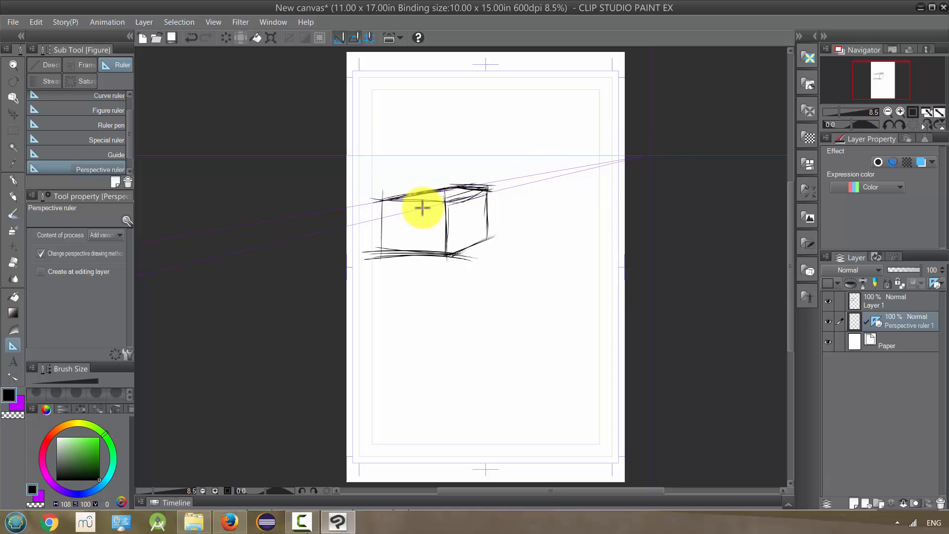
Create a new empty Layer 2 above the sketch, ready for G-pen lines
{"action": "left_click_drag", "start_coordinate": [422, 208], "coordinate": [570, 174]}
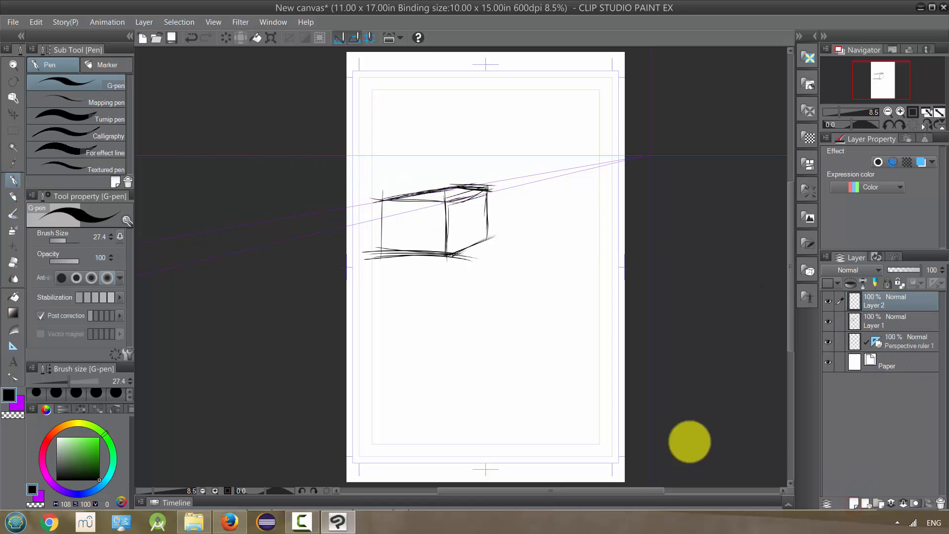
Trace the box's top and front edges in red, snapping to the perspective ruler
{"action": "left_click", "coordinate": [54, 435]}
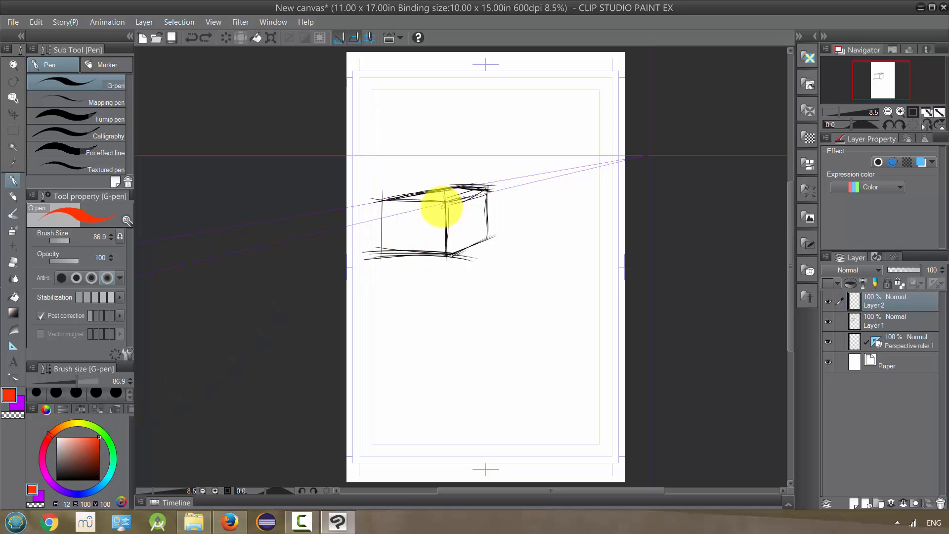
{"action": "left_click_drag", "start_coordinate": [442, 209], "coordinate": [484, 193]}
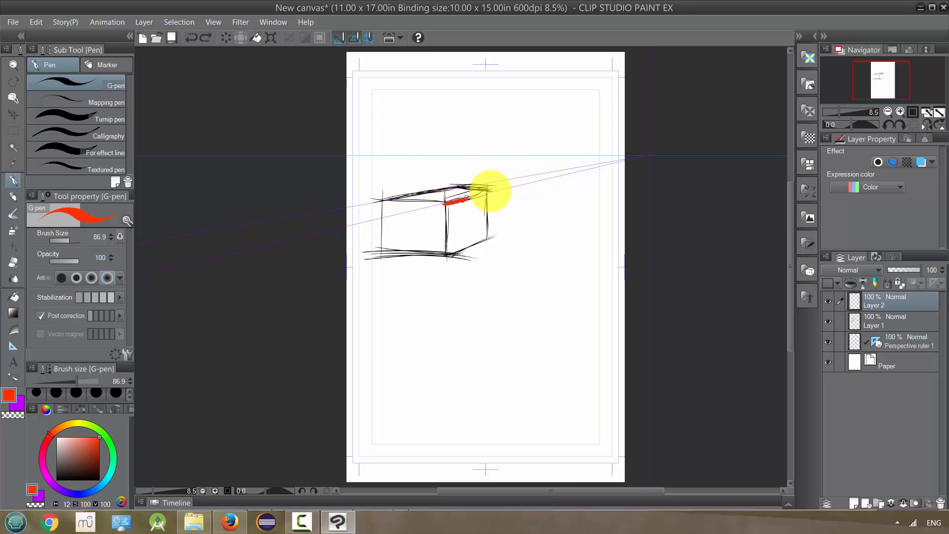
{"action": "left_click_drag", "start_coordinate": [485, 193], "coordinate": [376, 215]}
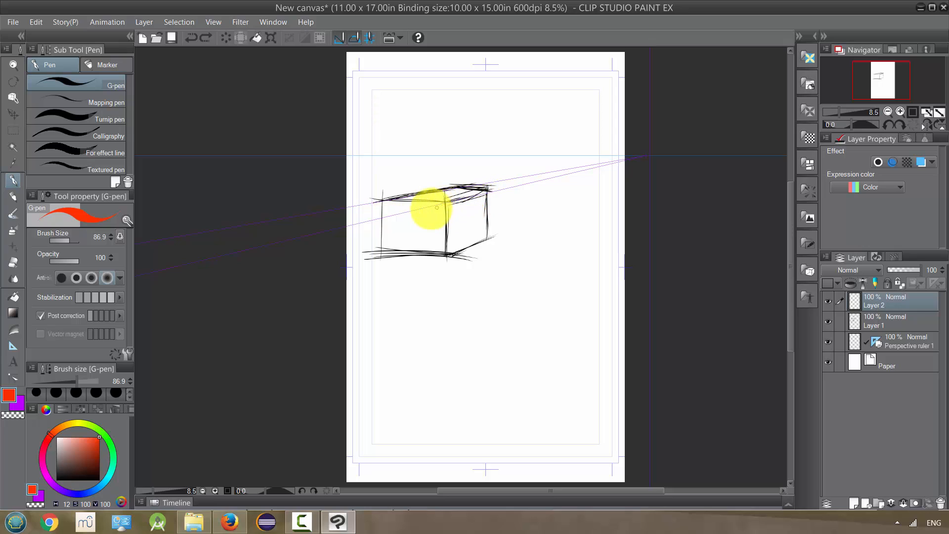
{"action": "left_click_drag", "start_coordinate": [442, 205], "coordinate": [566, 176]}
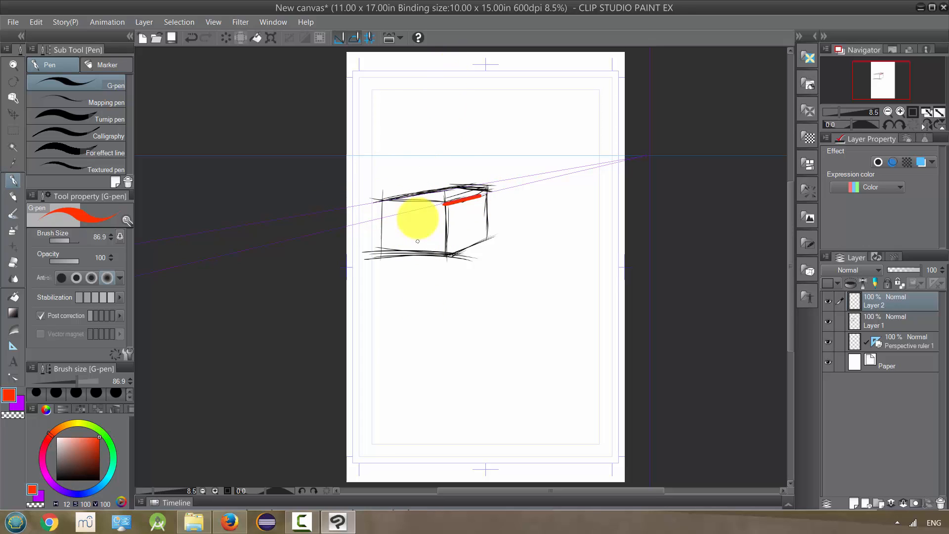
{"action": "left_click_drag", "start_coordinate": [416, 217], "coordinate": [448, 227]}
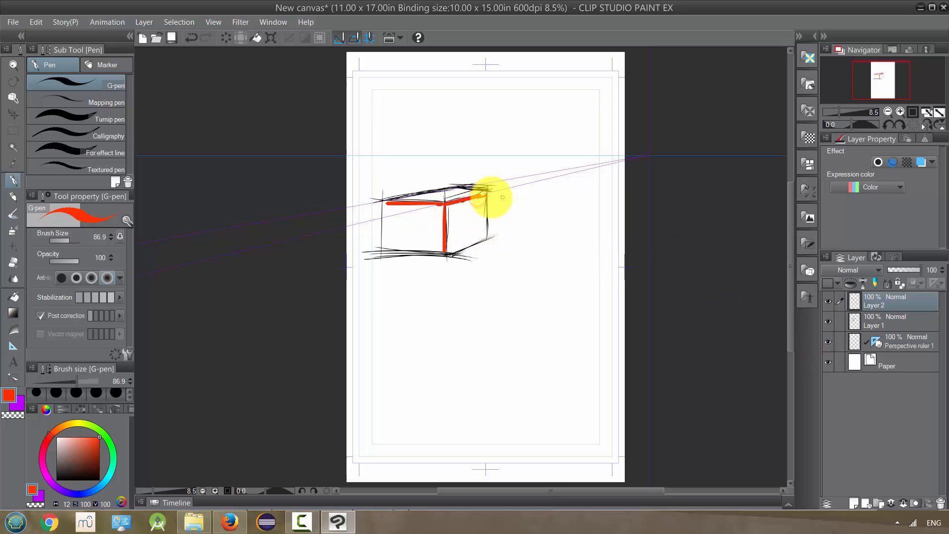
Trace the box's right vertical and lower edges in red and start a second box lower down
{"action": "left_click_drag", "start_coordinate": [496, 197], "coordinate": [438, 255]}
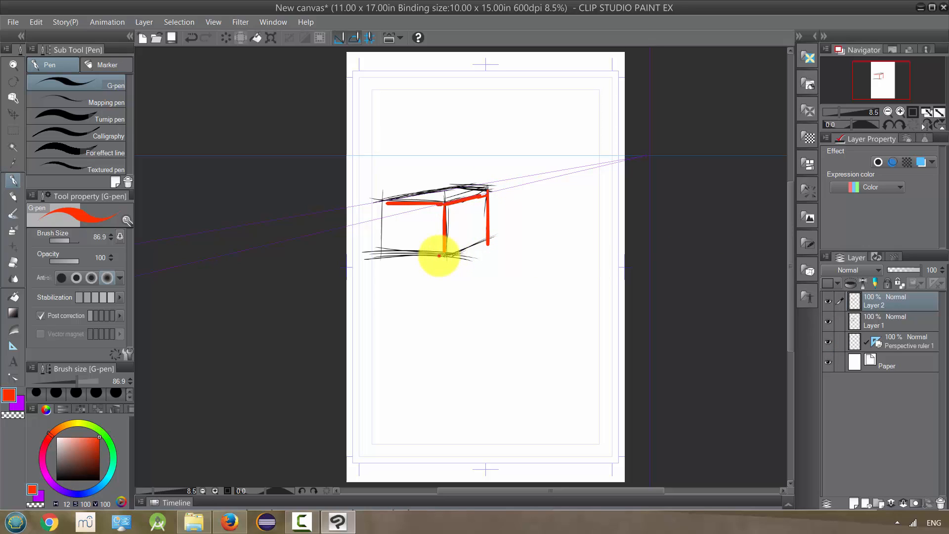
{"action": "left_click_drag", "start_coordinate": [445, 251], "coordinate": [519, 216]}
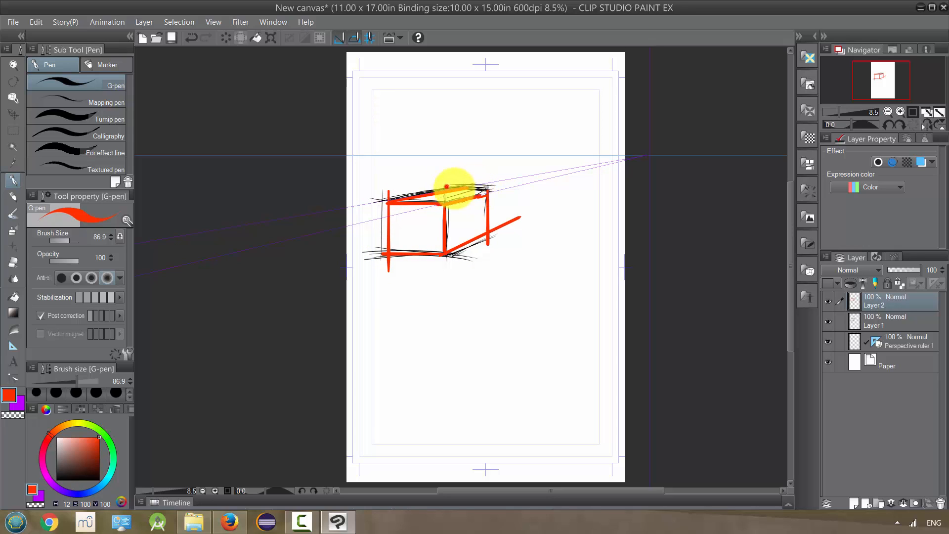
{"action": "left_click_drag", "start_coordinate": [451, 188], "coordinate": [484, 196]}
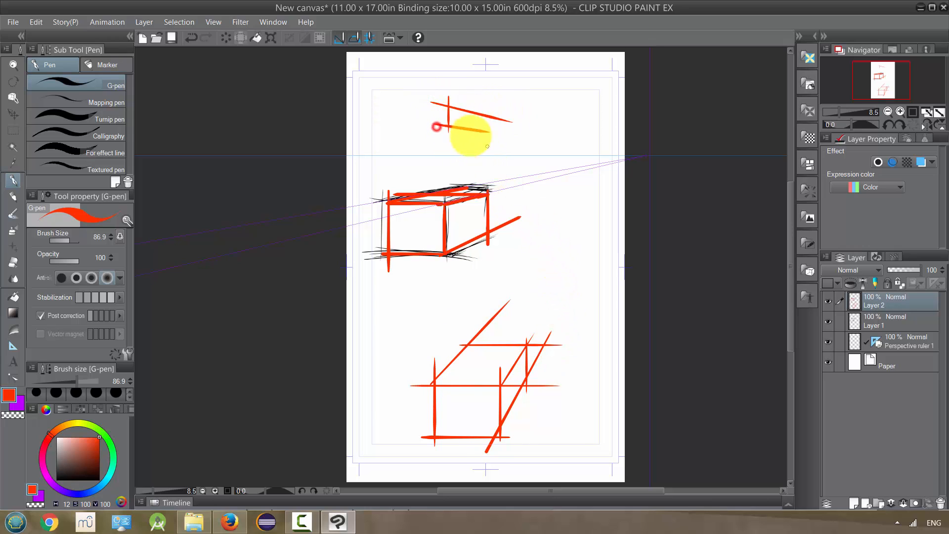
Add the remaining edges of the small red box near the top of the page
{"action": "left_click_drag", "start_coordinate": [451, 136], "coordinate": [450, 100]}
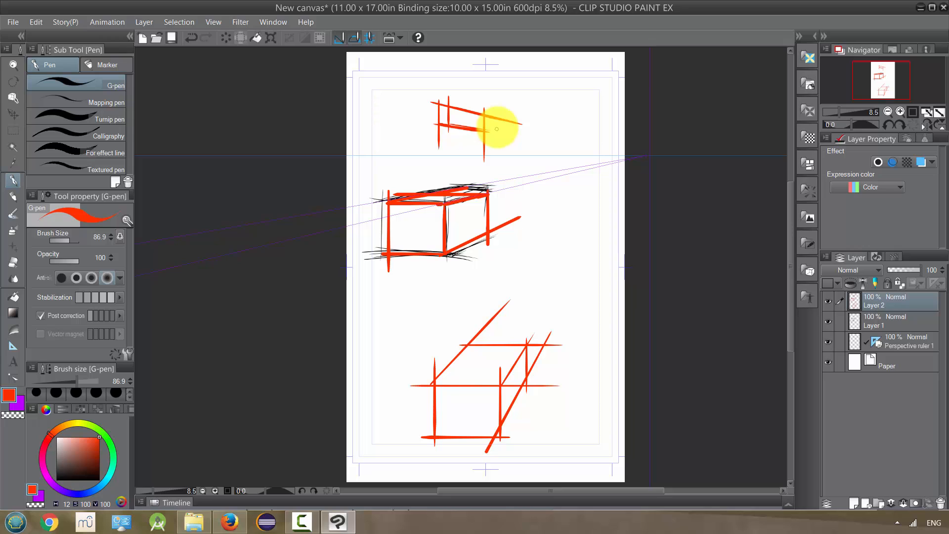
{"action": "mouse_move", "coordinate": [636, 261]}
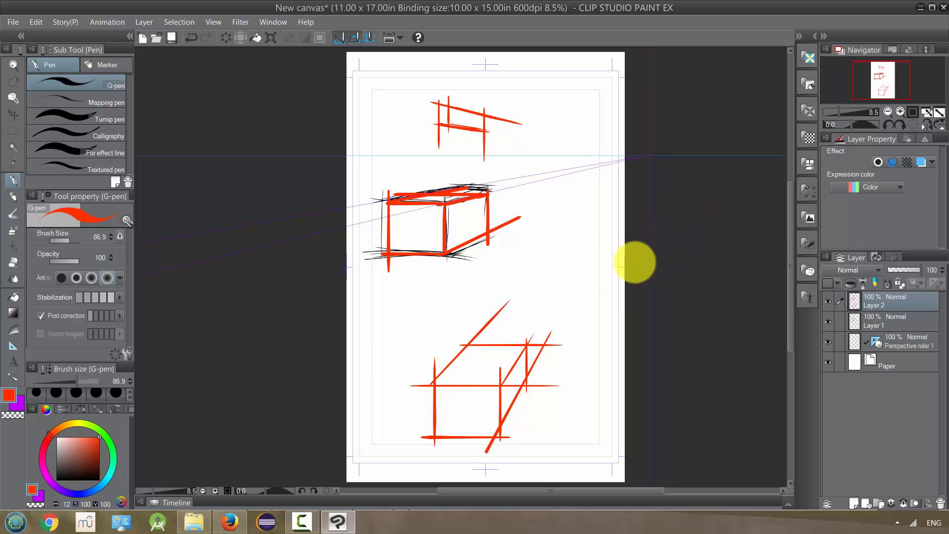
{"action": "mouse_move", "coordinate": [536, 259]}
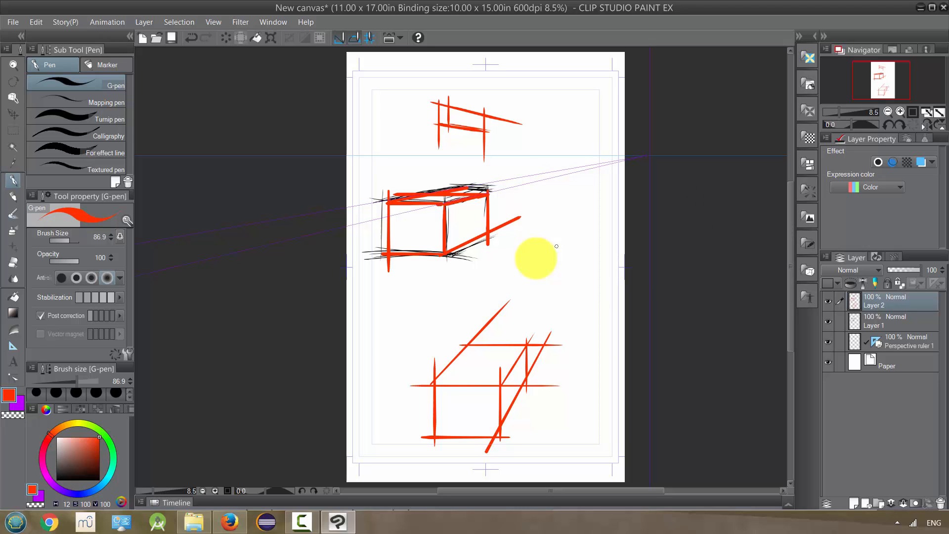
{"action": "mouse_move", "coordinate": [604, 171]}
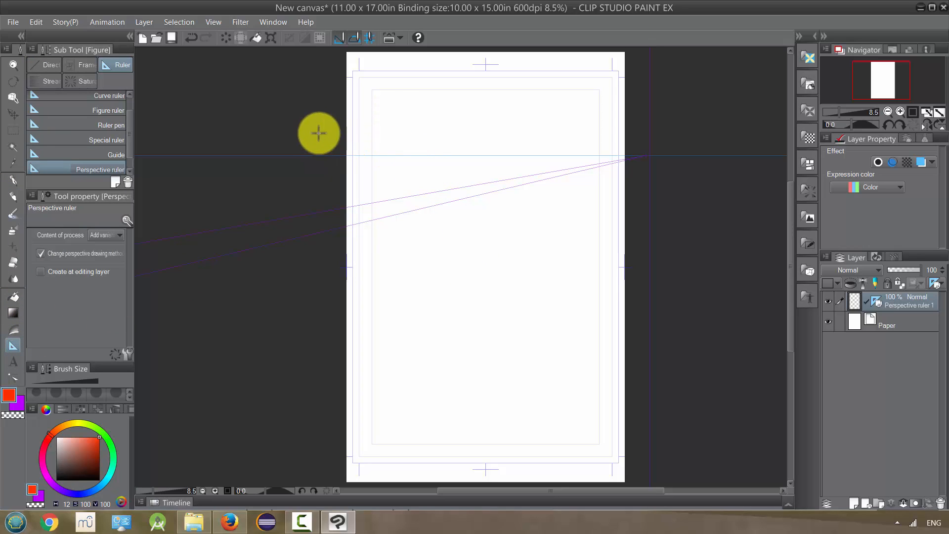
Drag new guide lines on the cleared page to add several vanishing points to Perspective ruler 1
{"action": "left_click_drag", "start_coordinate": [319, 134], "coordinate": [476, 193]}
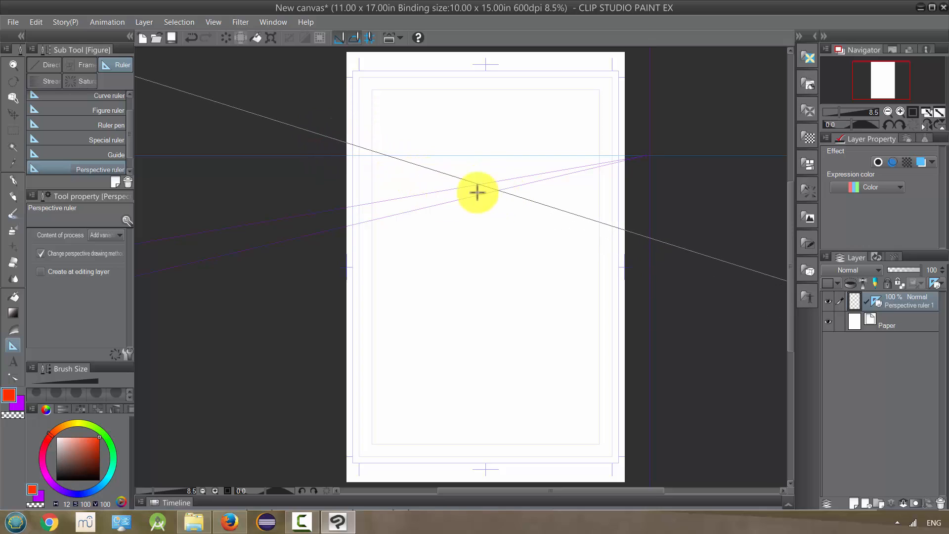
{"action": "left_click_drag", "start_coordinate": [477, 193], "coordinate": [361, 188]}
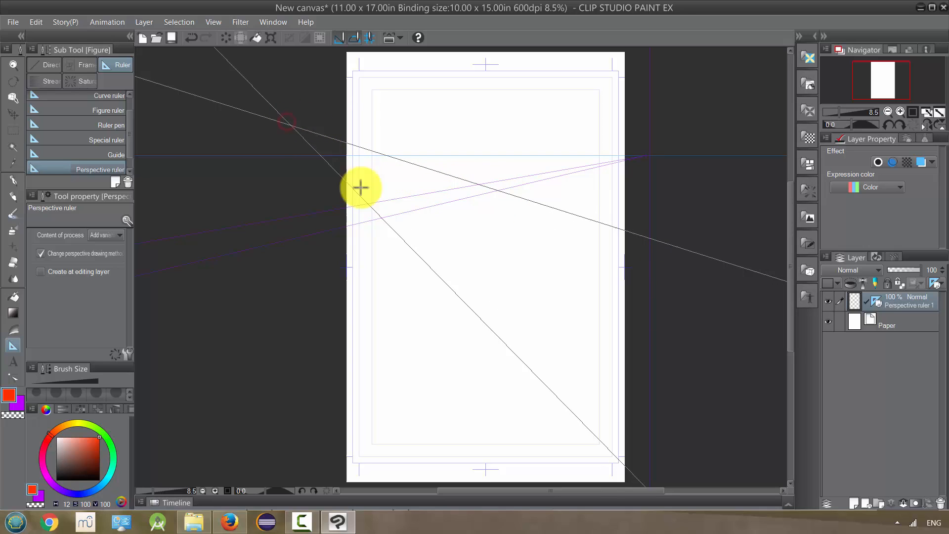
{"action": "left_click_drag", "start_coordinate": [360, 188], "coordinate": [469, 242]}
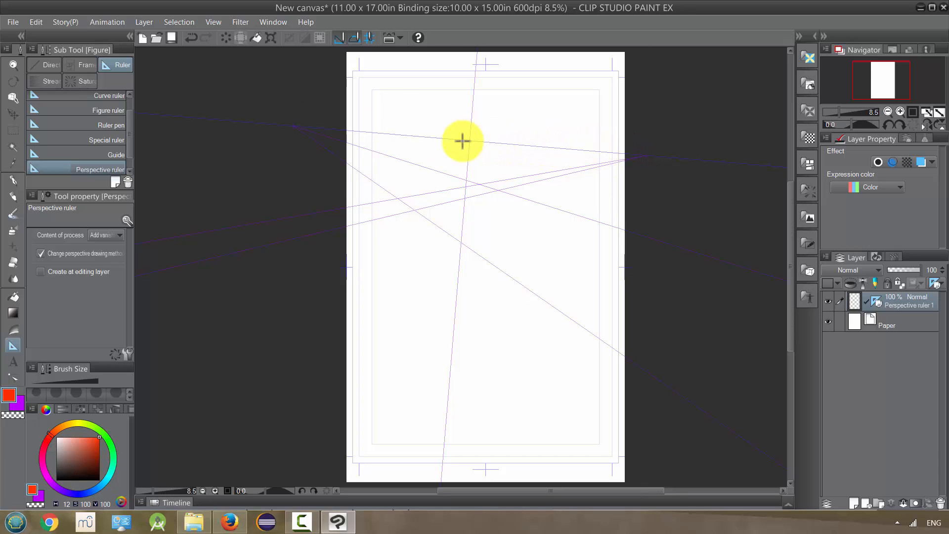
{"action": "left_click_drag", "start_coordinate": [462, 141], "coordinate": [661, 159]}
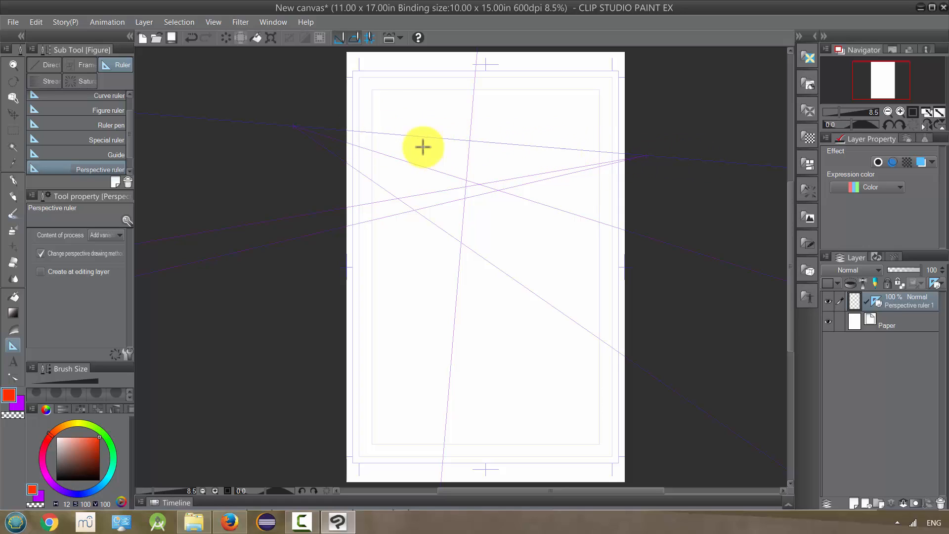
{"action": "left_click_drag", "start_coordinate": [422, 147], "coordinate": [693, 164]}
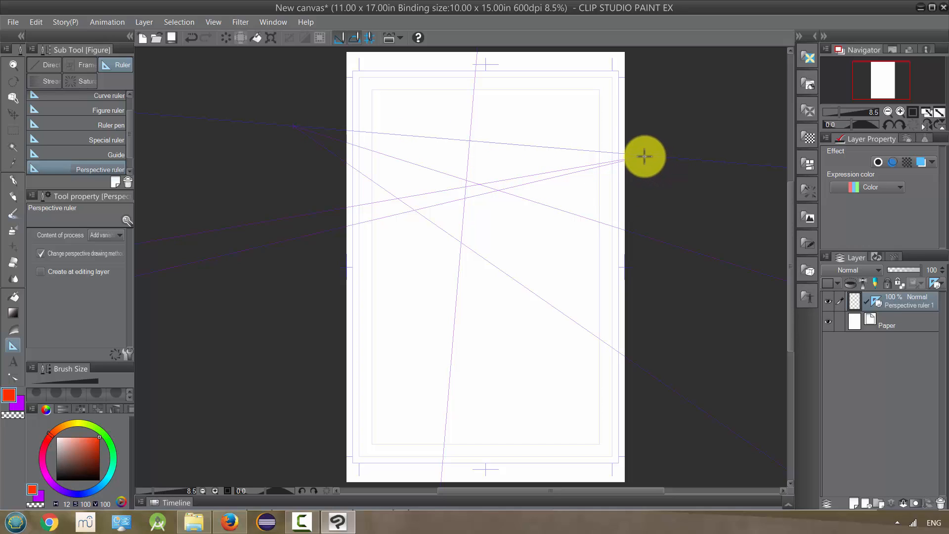
{"action": "mouse_move", "coordinate": [636, 157]}
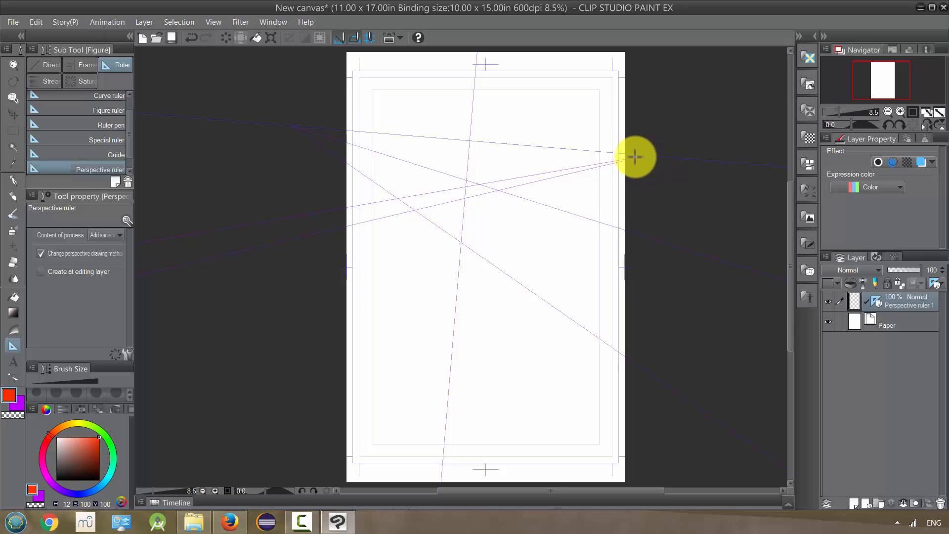
{"action": "mouse_move", "coordinate": [656, 153]}
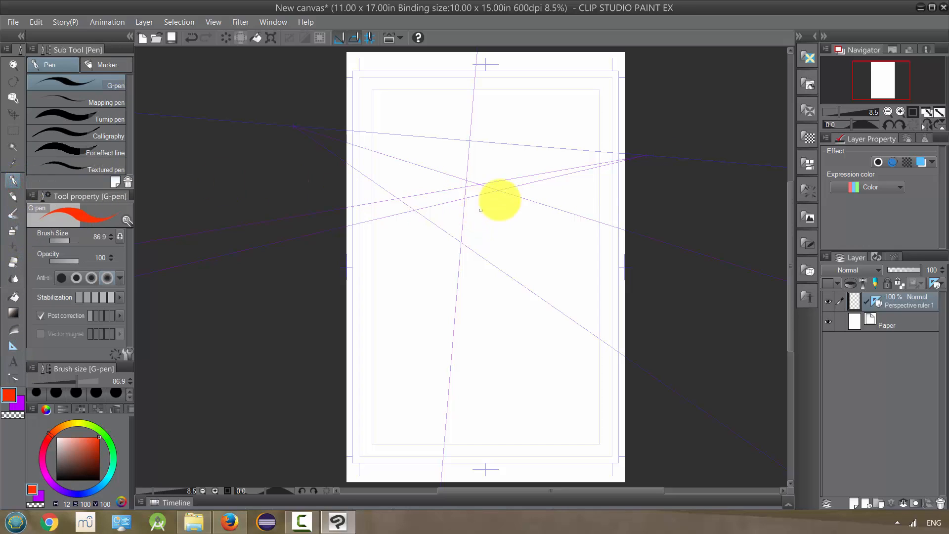
Draw many red G-pen lines radiating from the right-hand vanishing point and long diagonals down the page
{"action": "left_click_drag", "start_coordinate": [499, 199], "coordinate": [624, 228]}
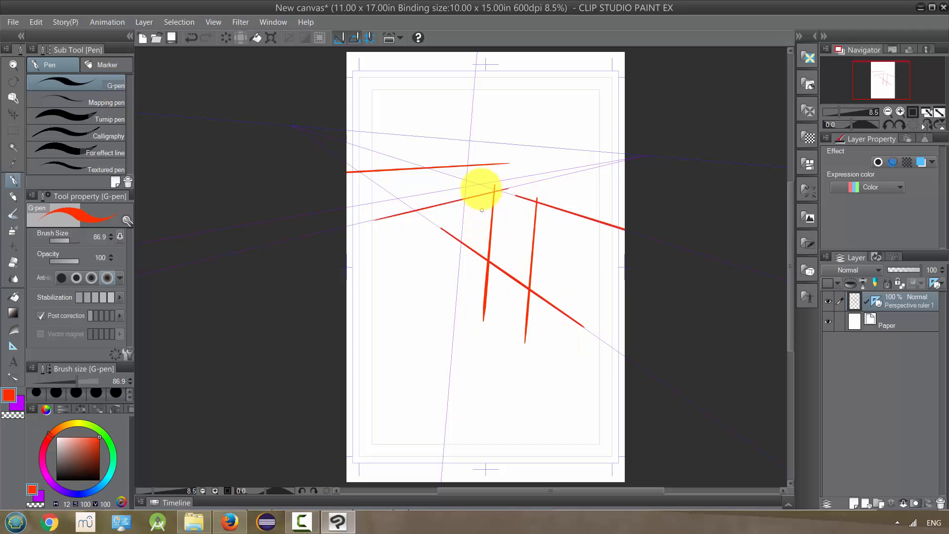
{"action": "left_click_drag", "start_coordinate": [481, 190], "coordinate": [608, 279]}
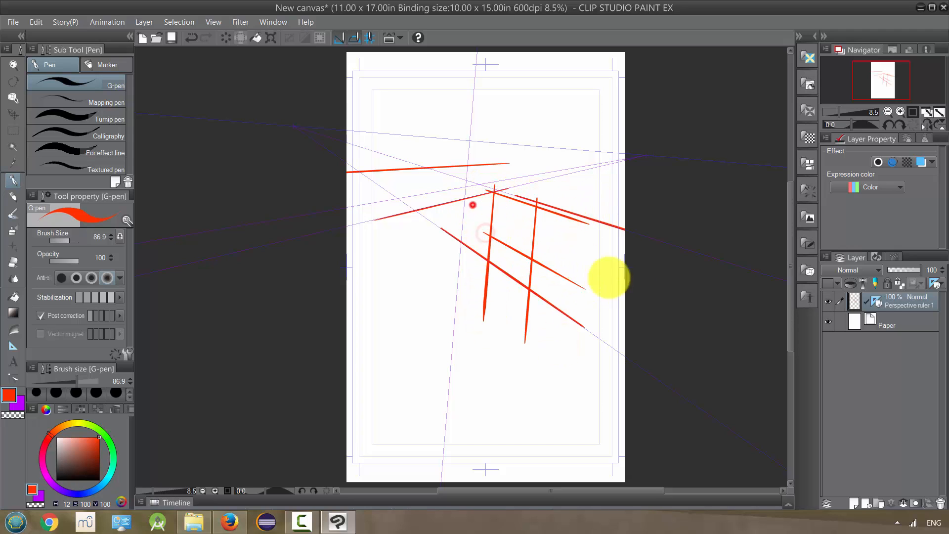
{"action": "left_click_drag", "start_coordinate": [608, 278], "coordinate": [473, 157]}
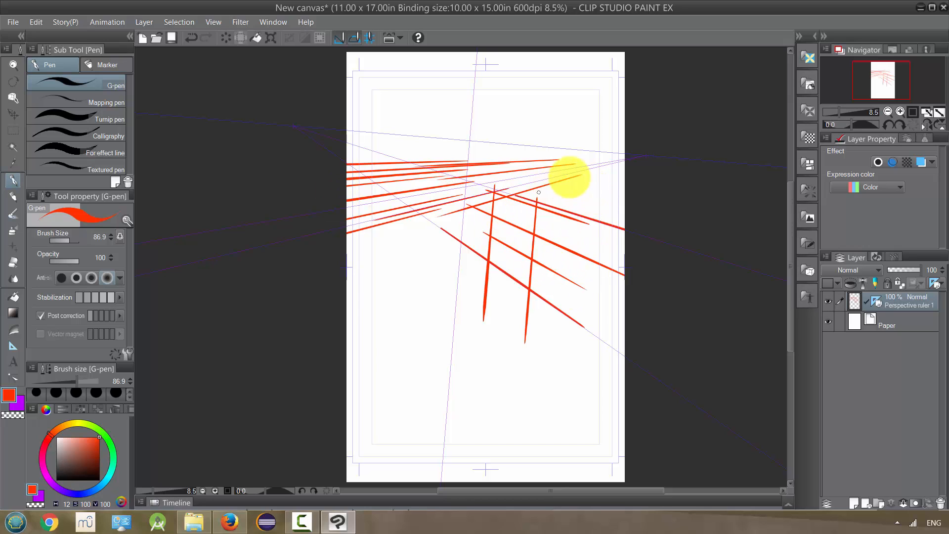
{"action": "left_click_drag", "start_coordinate": [570, 176], "coordinate": [640, 225]}
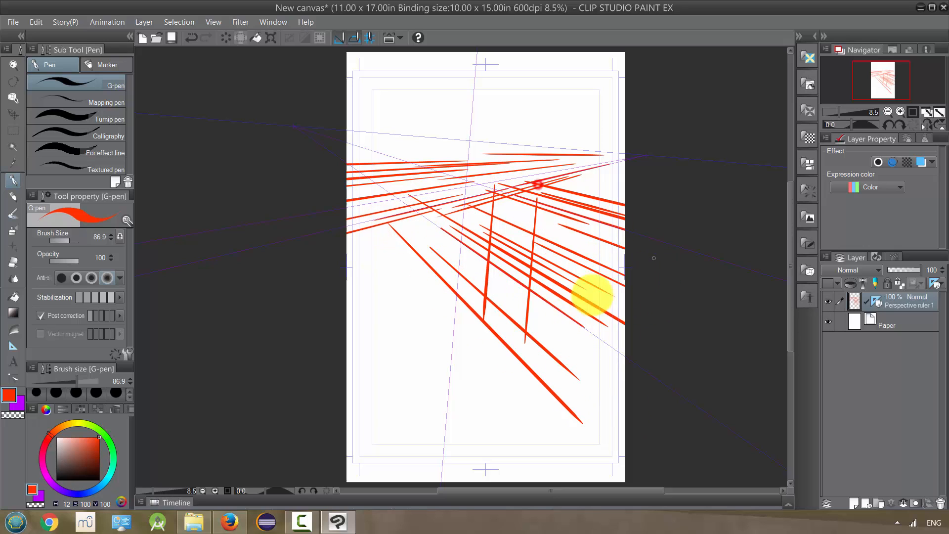
{"action": "left_click_drag", "start_coordinate": [590, 296], "coordinate": [336, 268]}
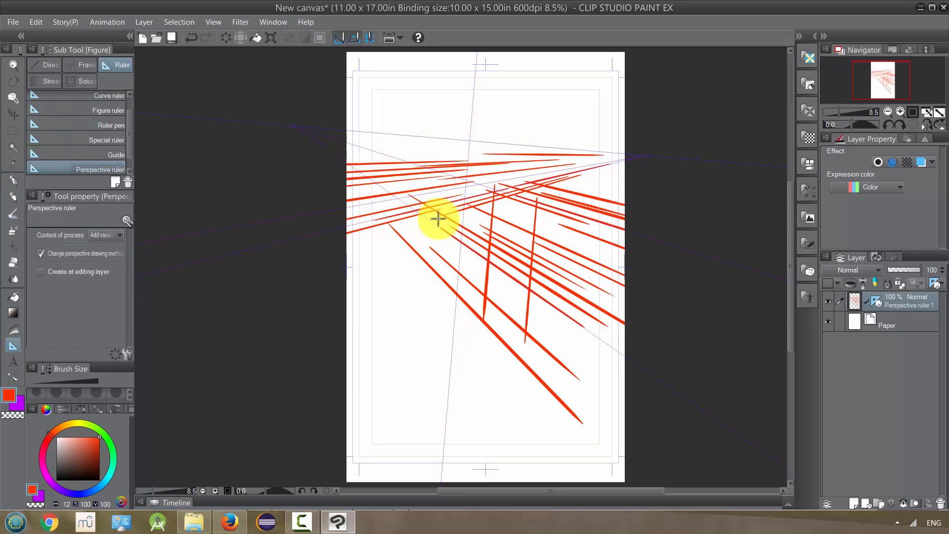
Drag one more guide line to add another vanishing point over the red line drawing
{"action": "left_click_drag", "start_coordinate": [438, 218], "coordinate": [475, 172]}
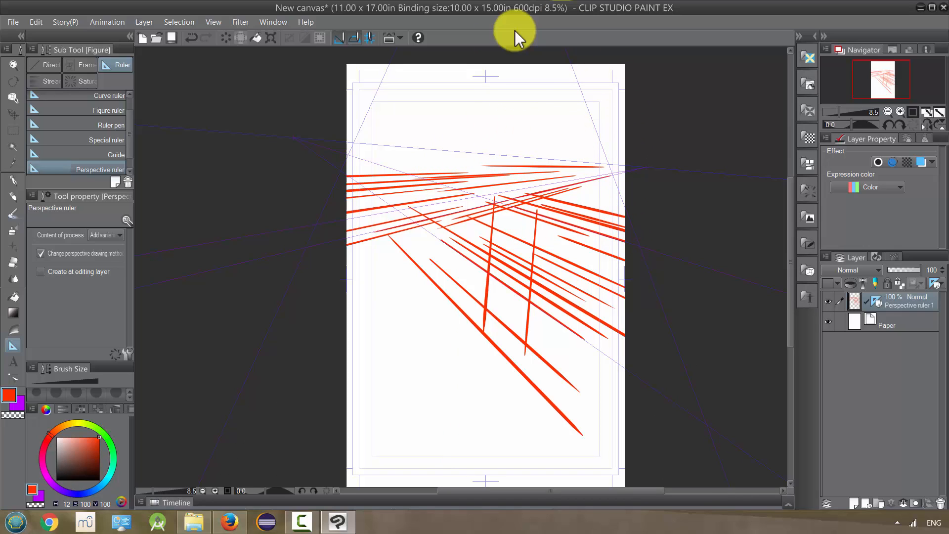
{"action": "mouse_move", "coordinate": [519, 154]}
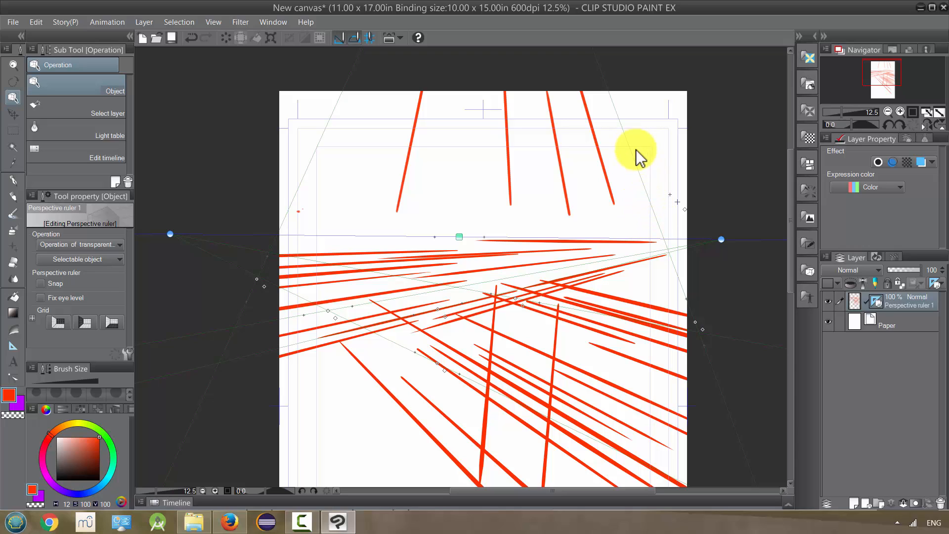
{"action": "mouse_move", "coordinate": [357, 261]}
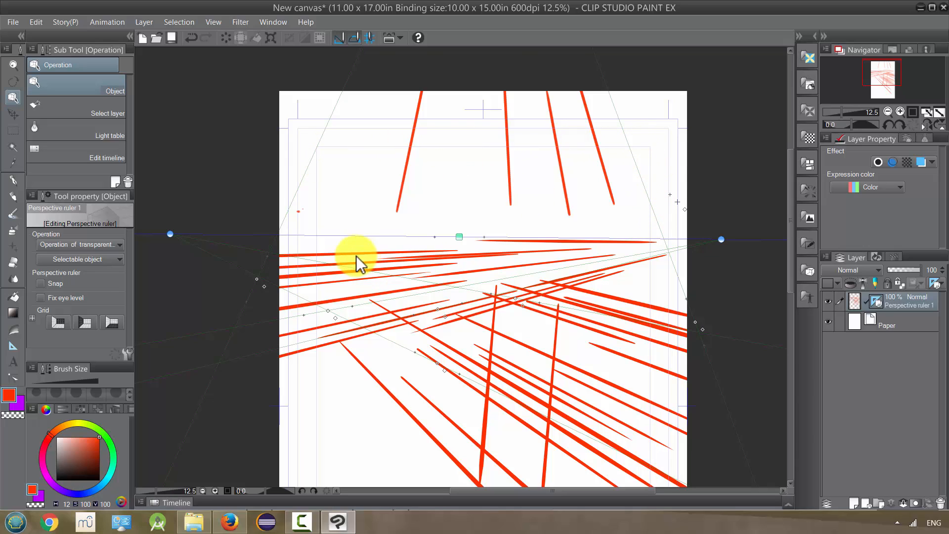